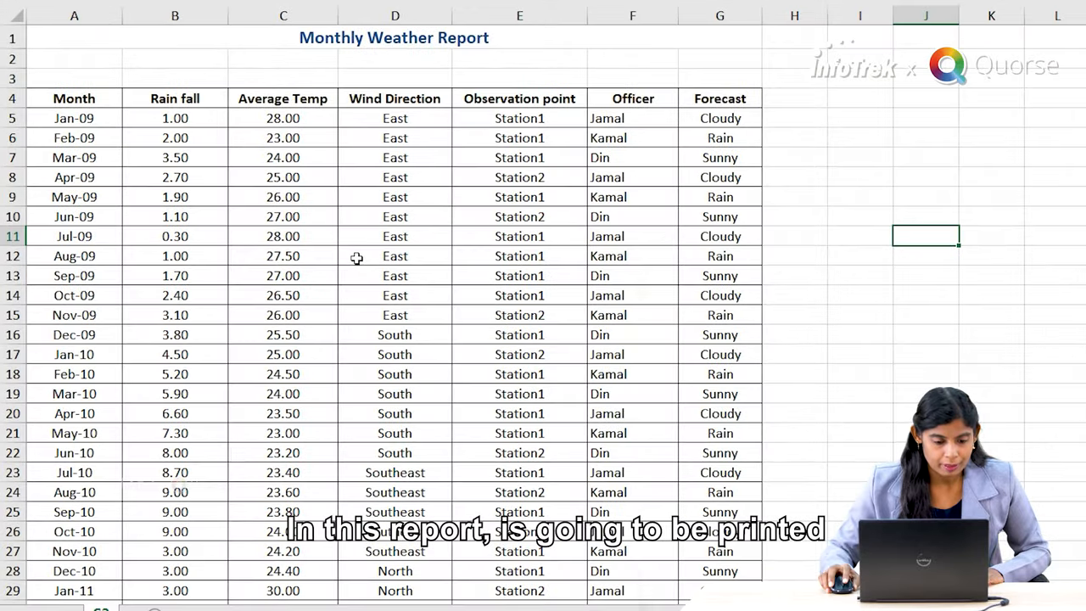
mouse_move(326, 241)
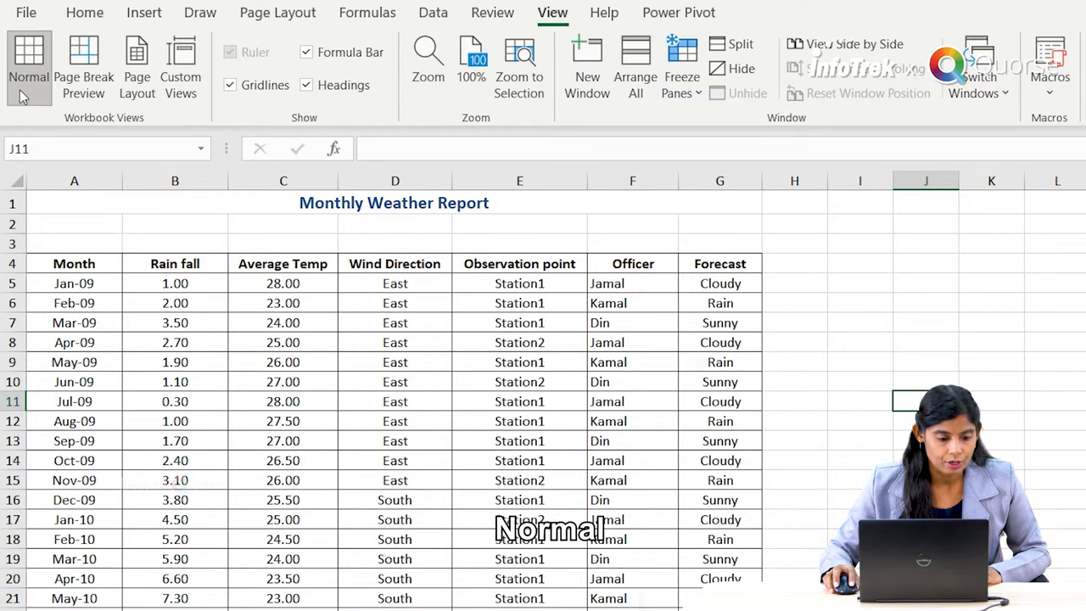
mouse_move(136, 67)
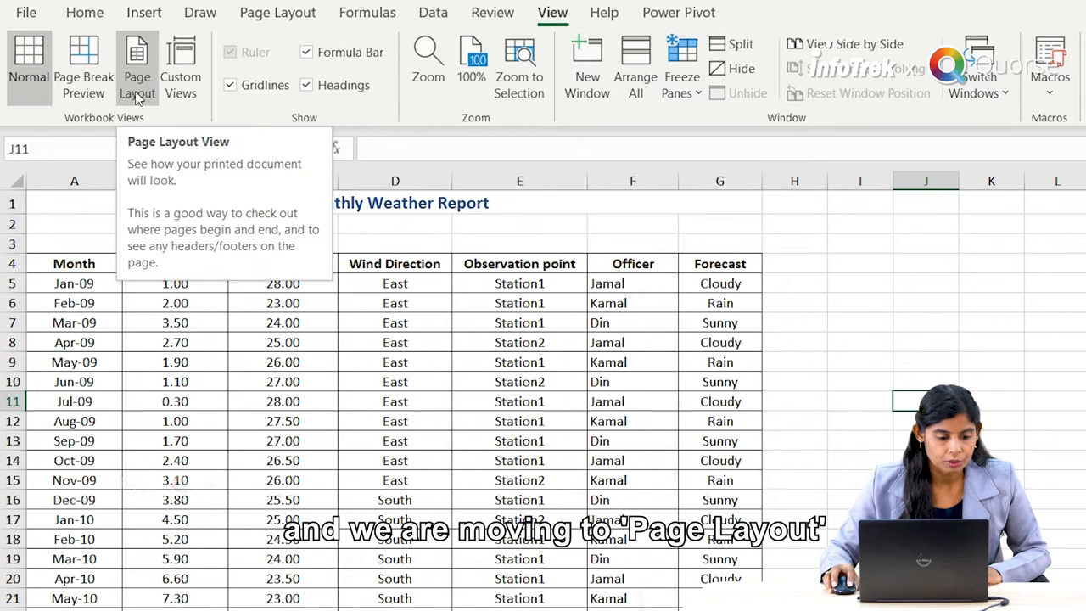
- Switch the weather report to Page Layout view and scroll down to the header and footer areas
click(136, 68)
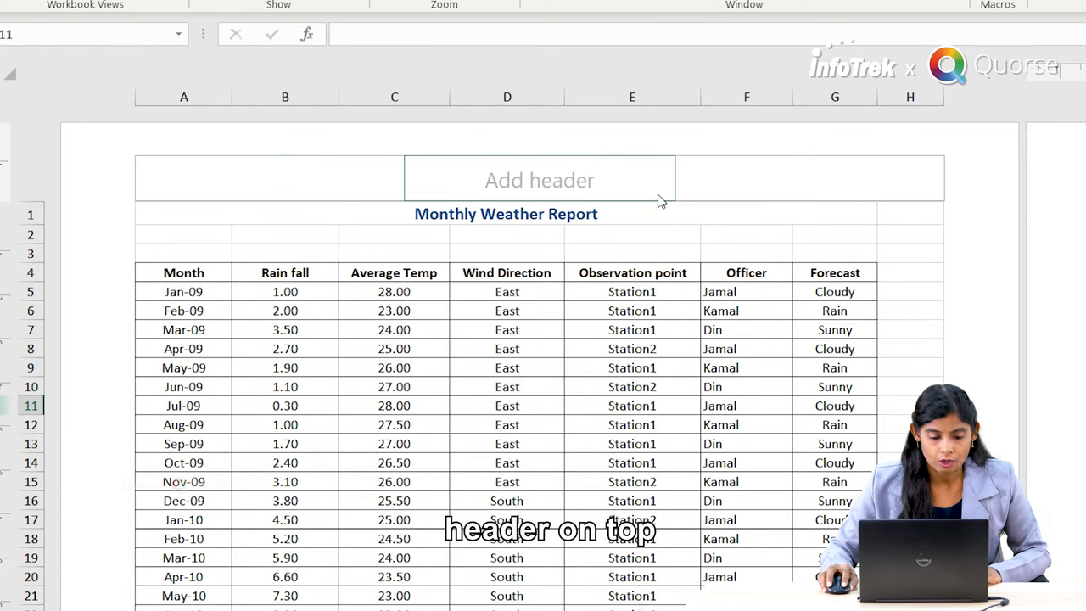
scroll(down, 3)
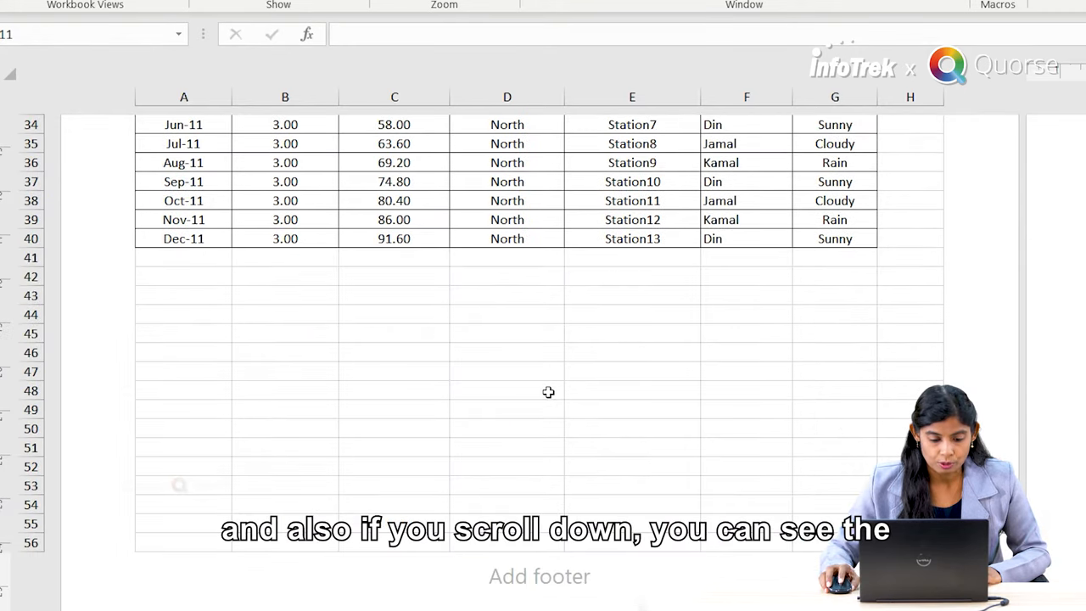
scroll(down, 3)
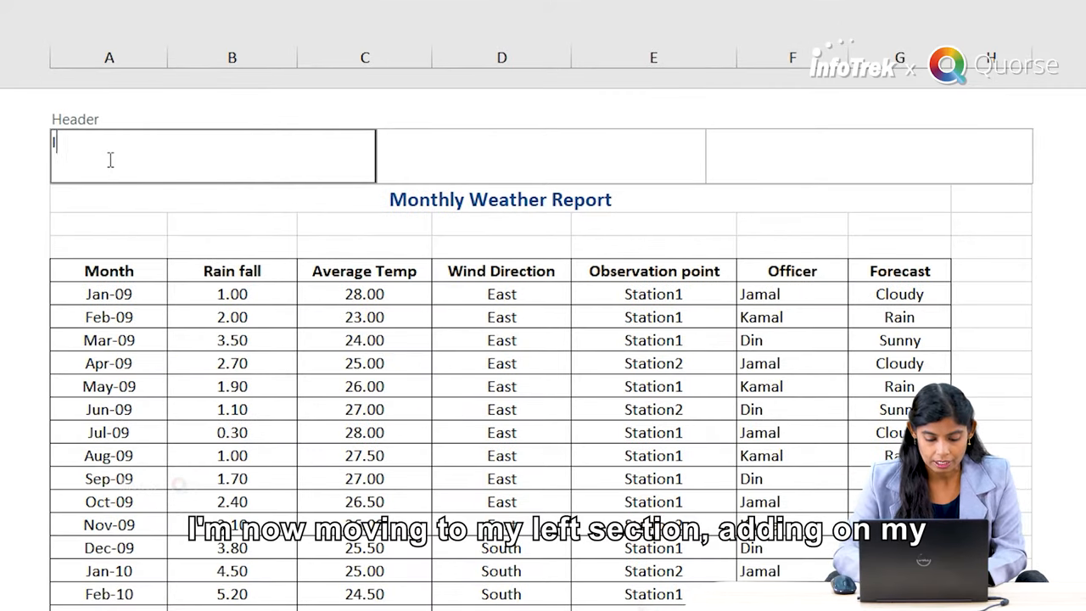
- Enter INFOTREK in the left header and TRAINING AND DEVELOPMENT in the right header
text(INFOTR)
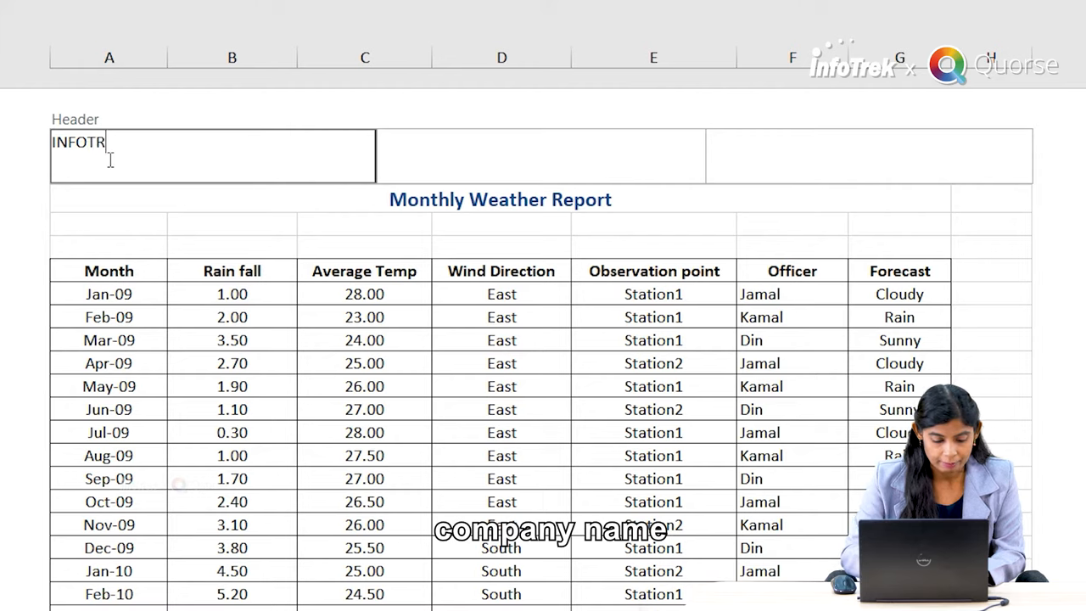
text(EK)
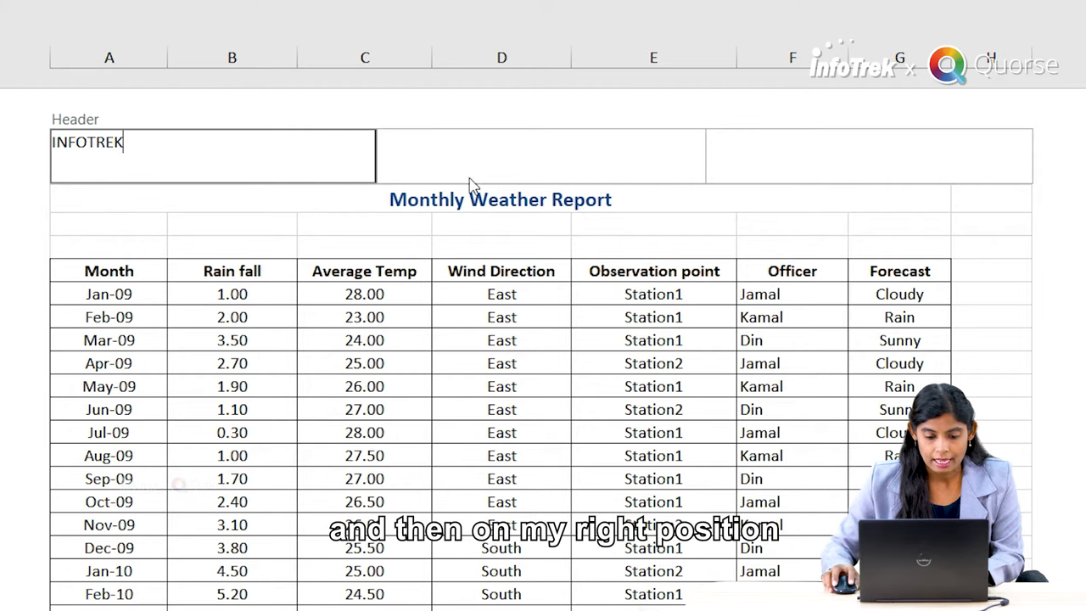
click(865, 155)
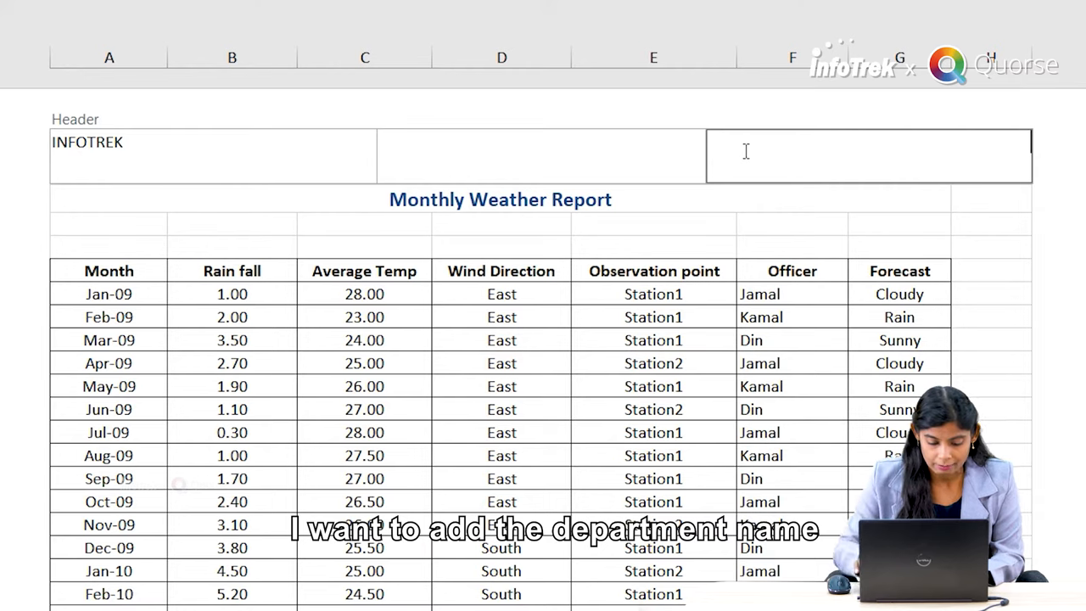
text(TRAINING & DEVELOPM)
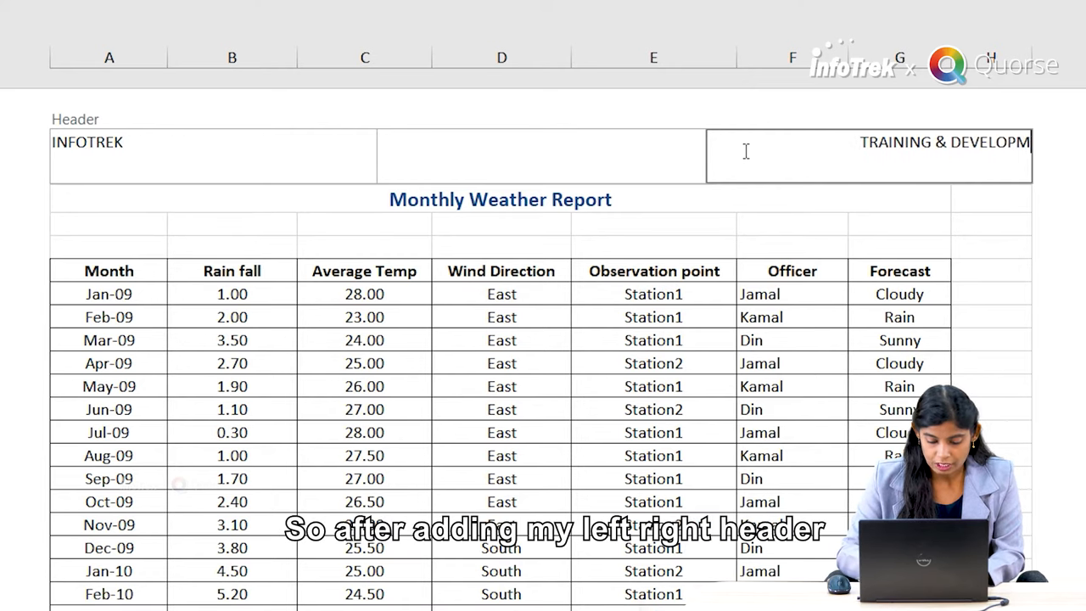
text(ENT)
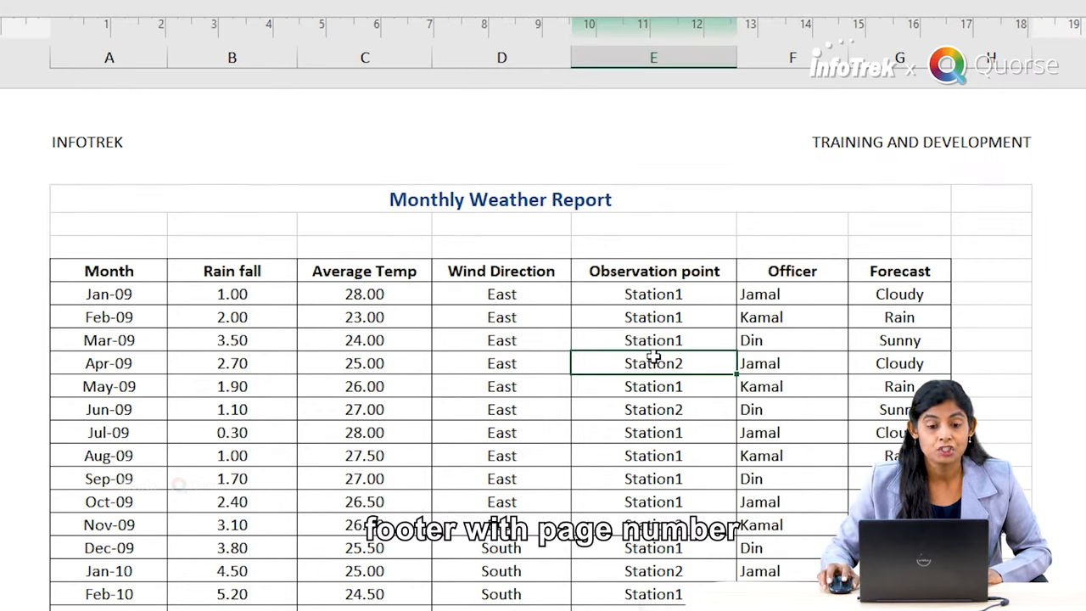
- Scroll to the page bottom and put a page number code in the centre footer section
scroll(down, 3)
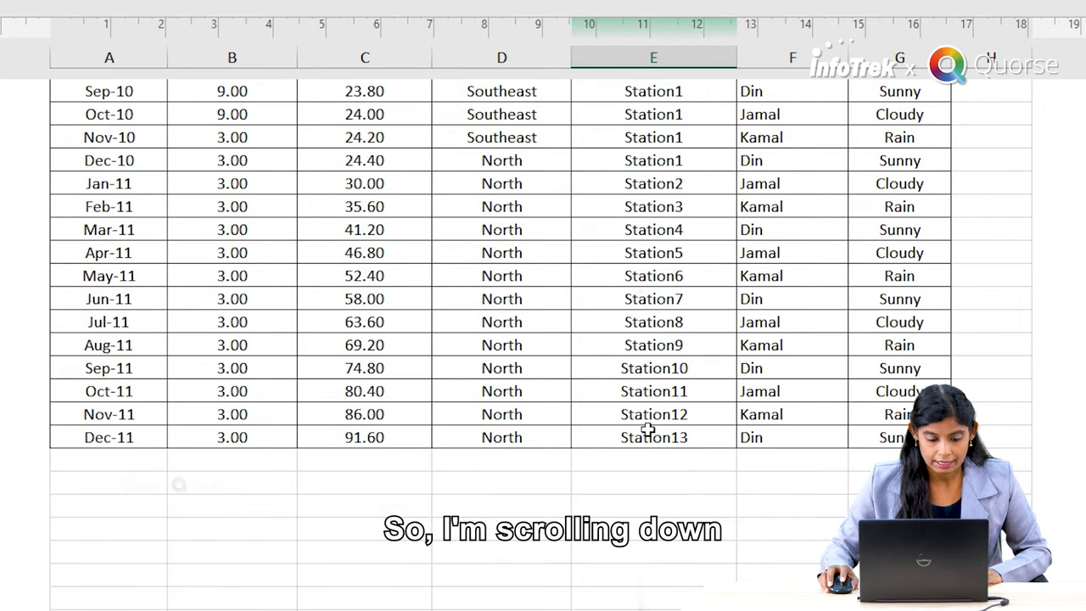
scroll(down, 3)
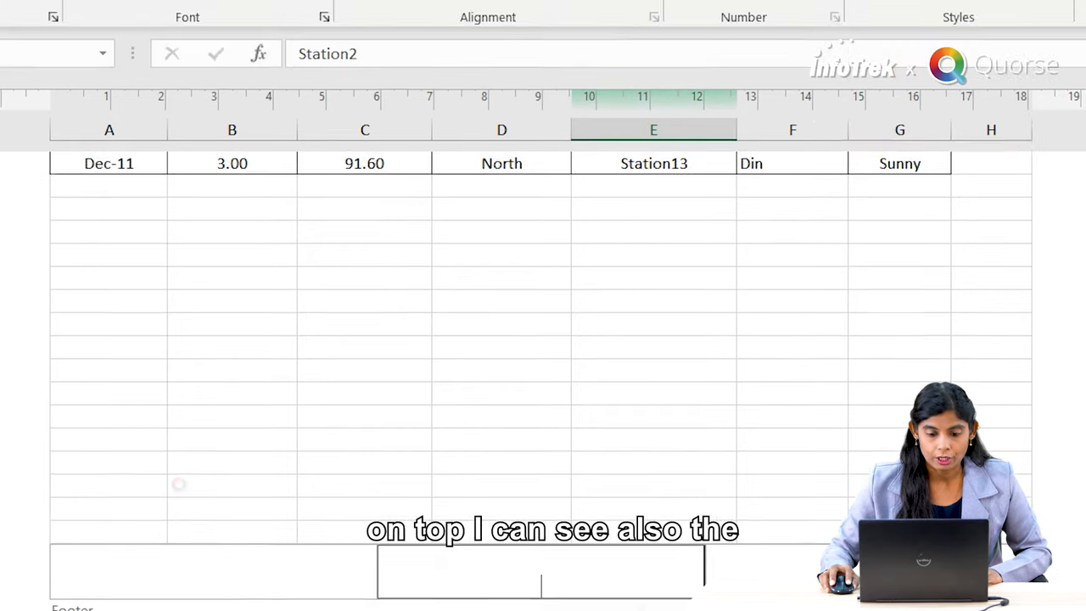
click(793, 22)
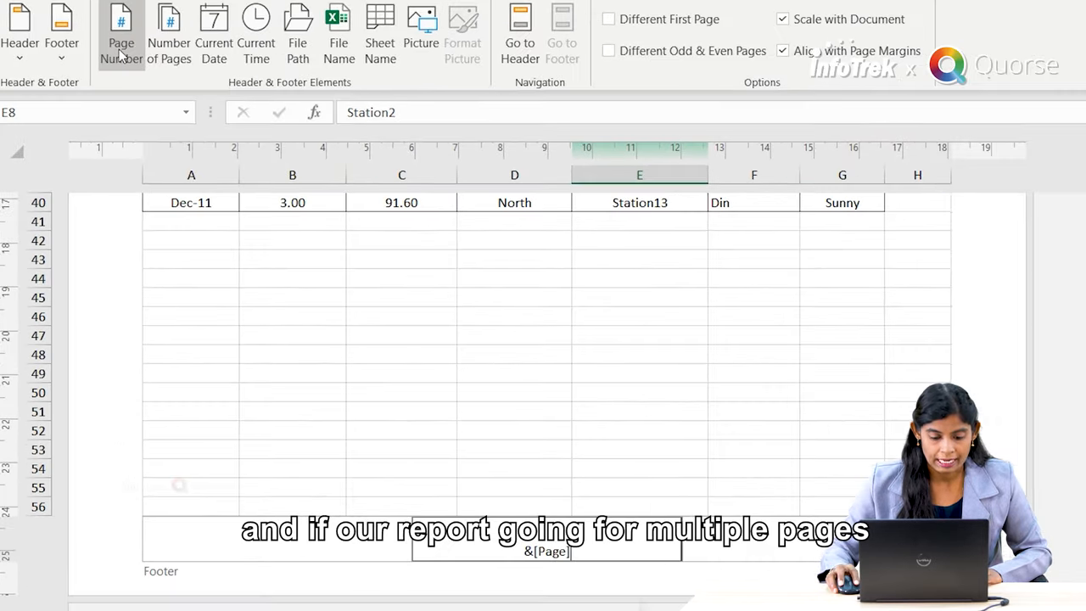
mouse_move(478, 350)
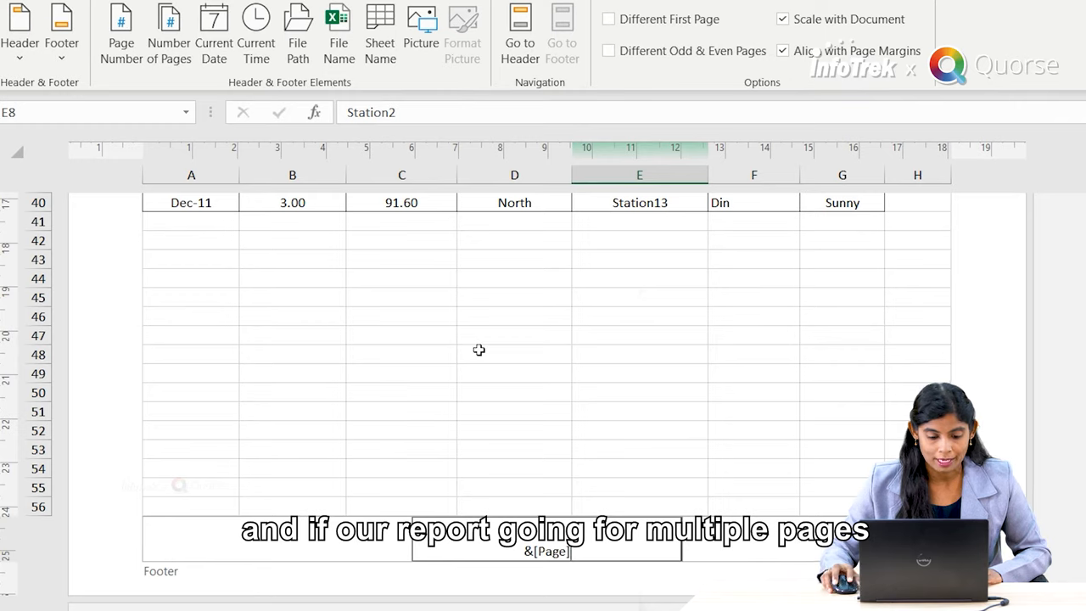